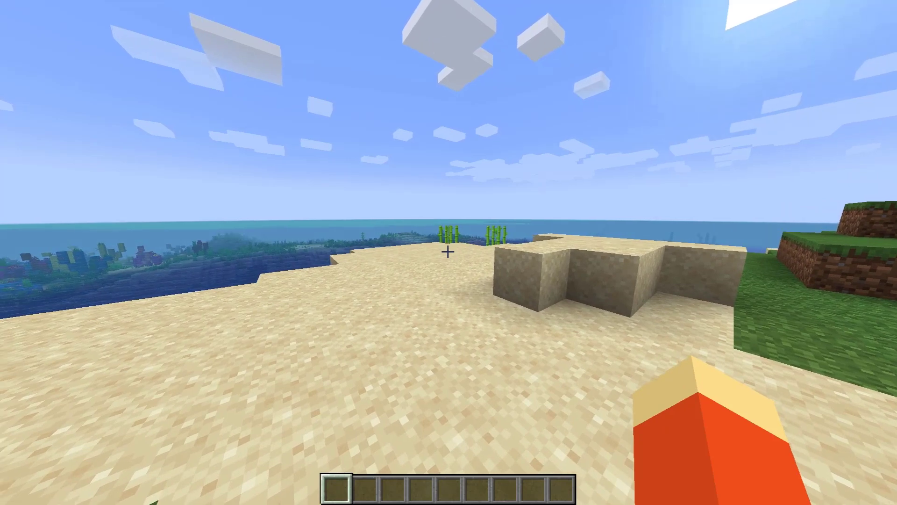
Toggle Fullscreen off and back to ON in Video Settings, then finish with Done
key("Escape")
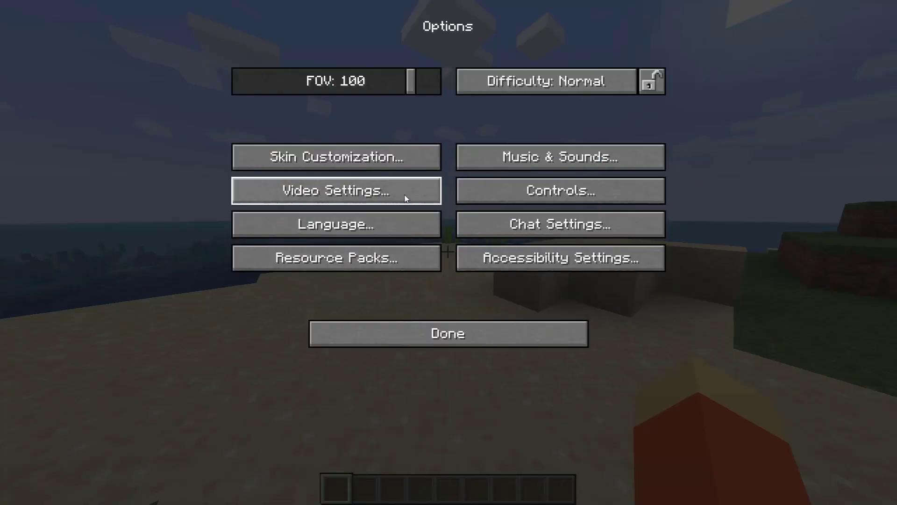
left_click(334, 190)
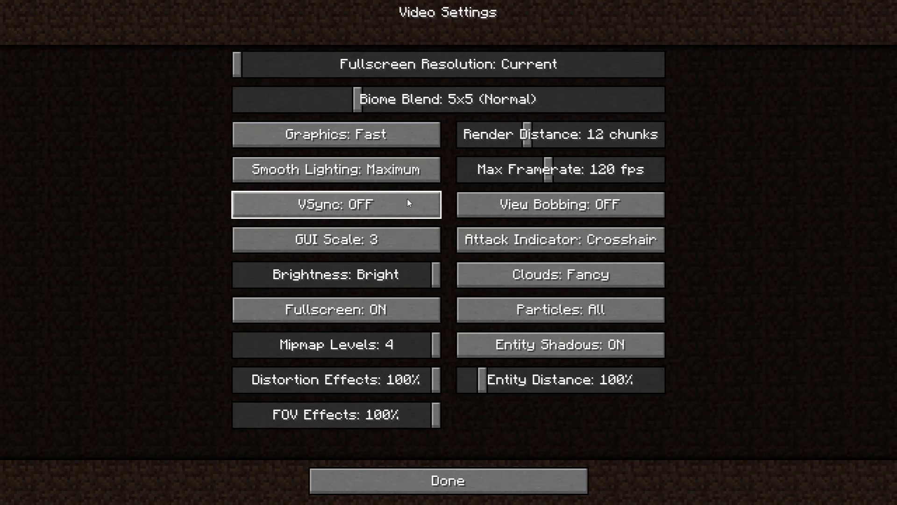
left_click(336, 309)
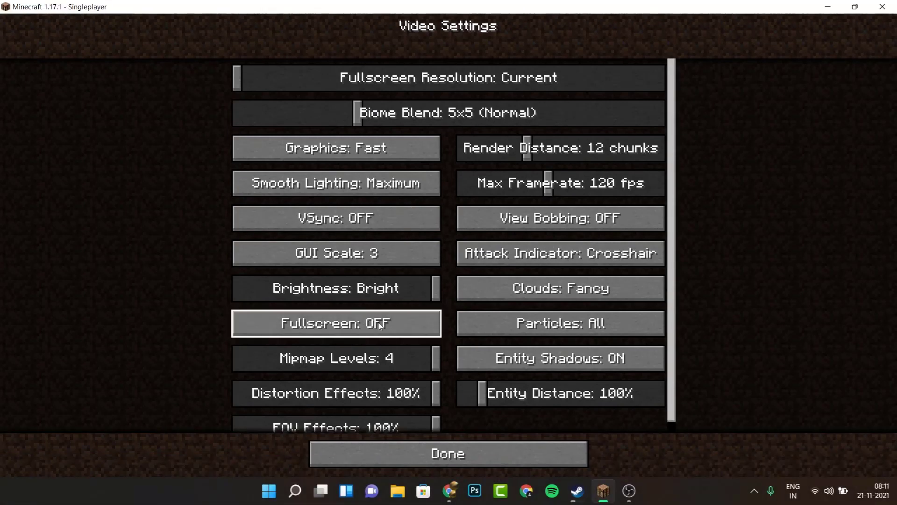
left_click(336, 323)
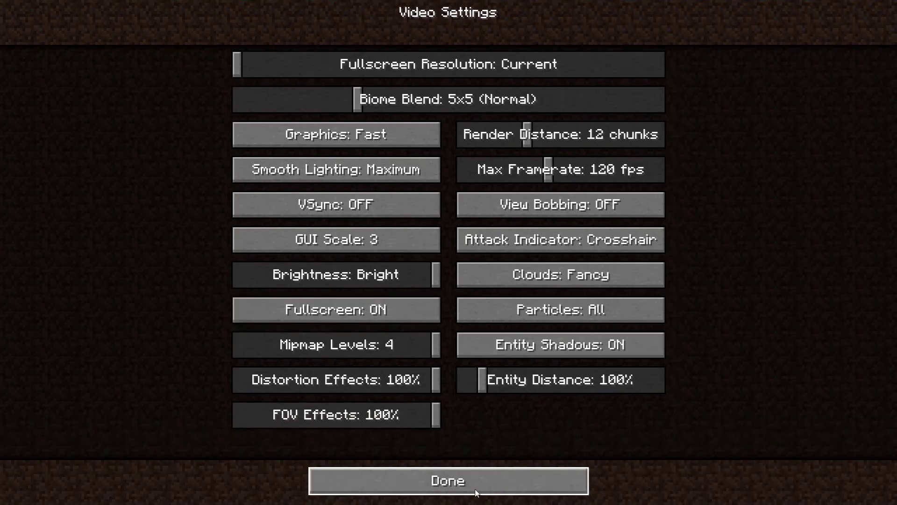
left_click(446, 480)
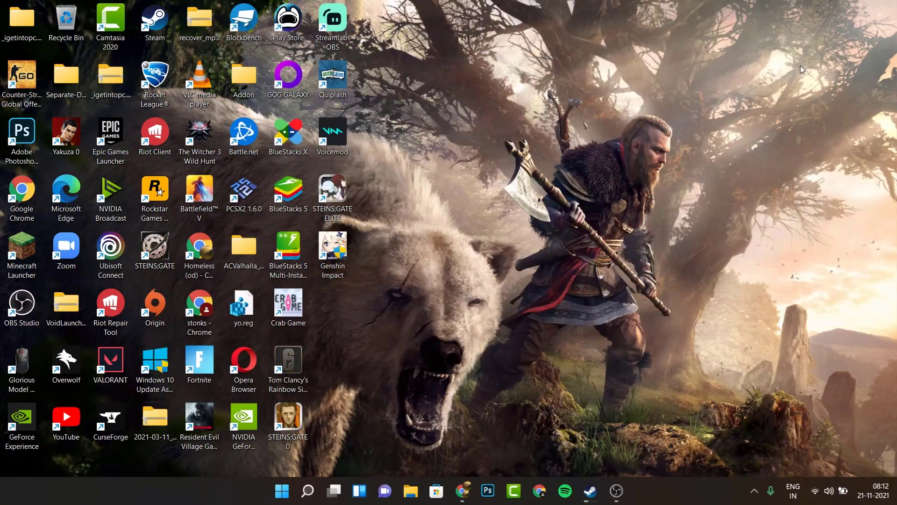
mouse_move(772, 78)
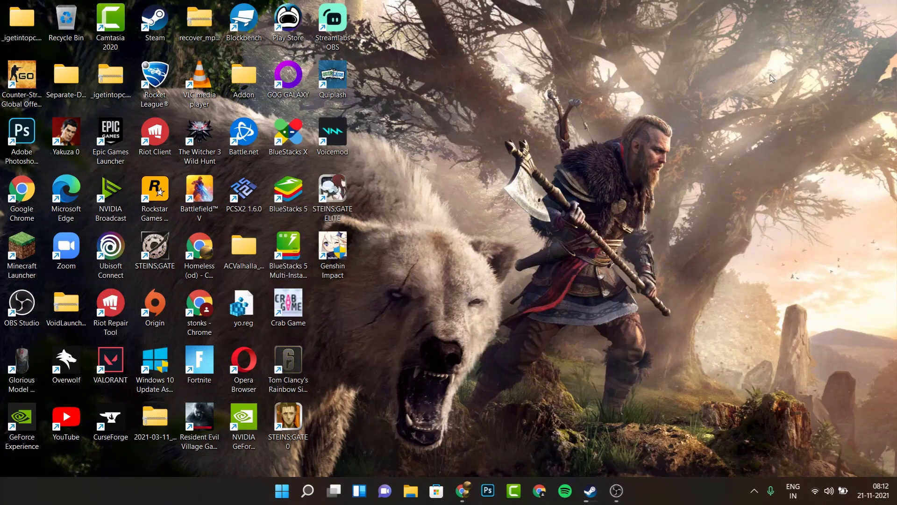
Bring Chrome forward, close it, and reveal the hidden tray icons
left_click(462, 491)
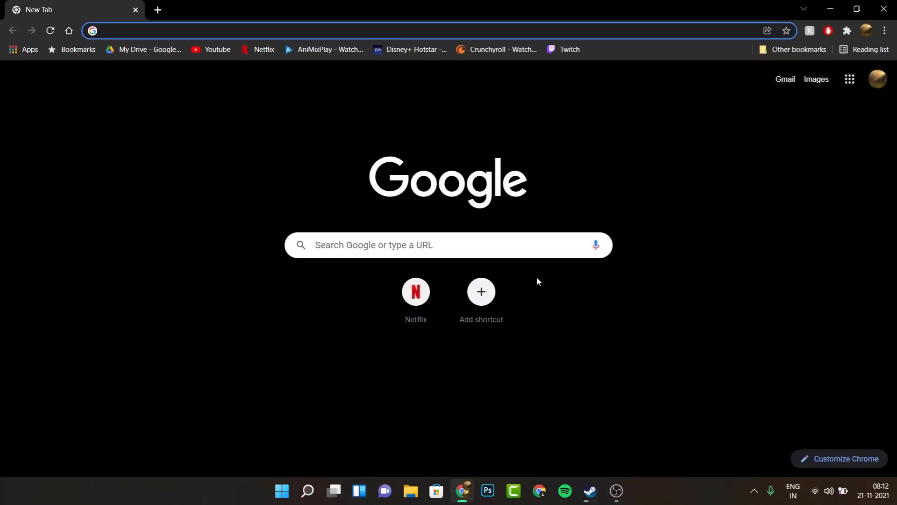
mouse_move(513, 148)
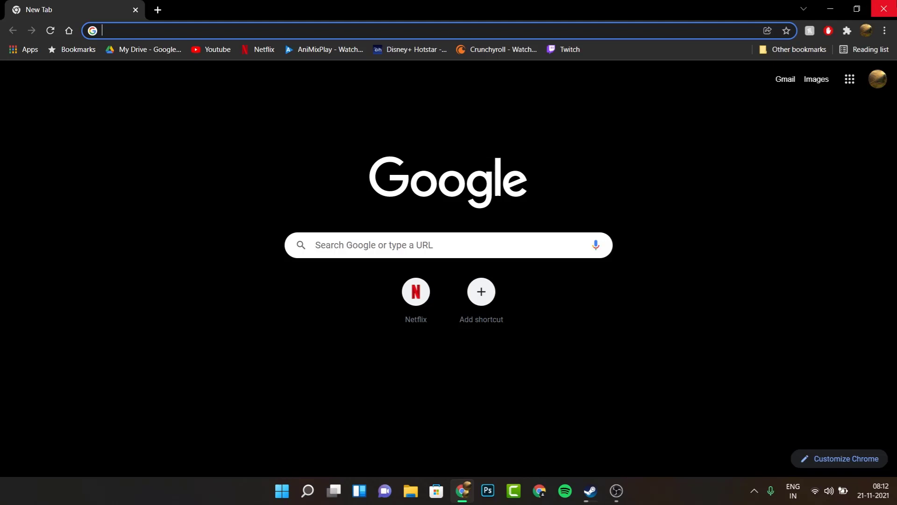
left_click(829, 9)
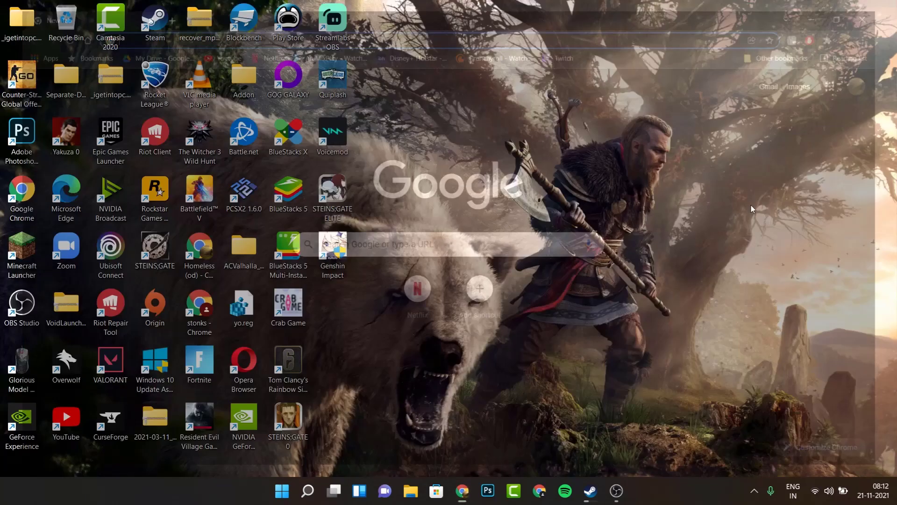
left_click(589, 491)
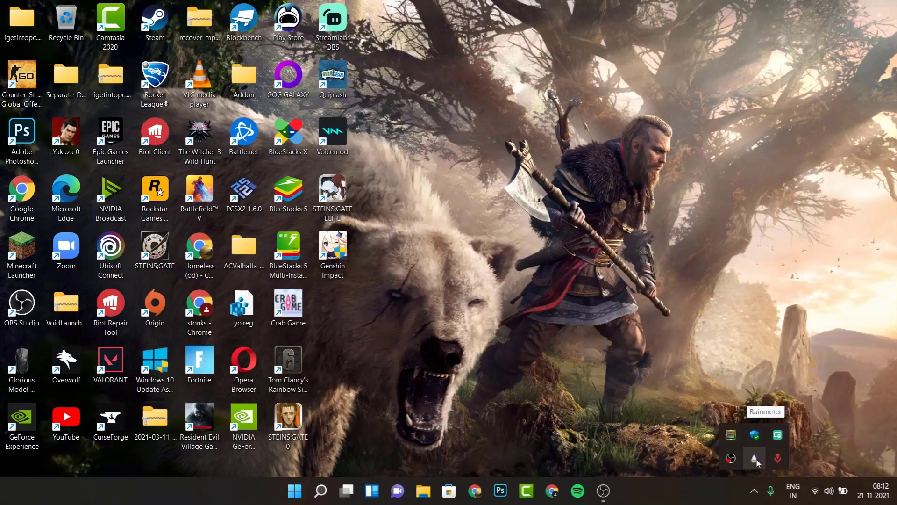
Exit Rainmeter from its tray icon menu
right_click(754, 457)
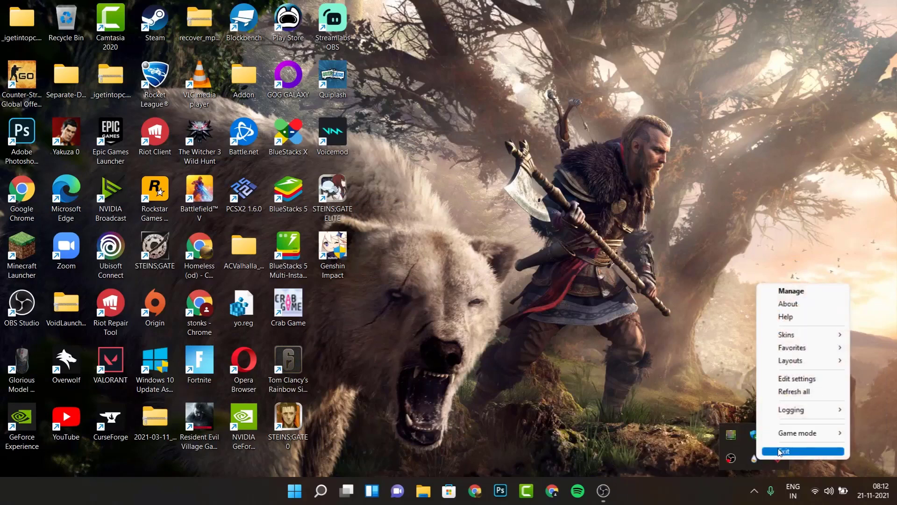
left_click(786, 452)
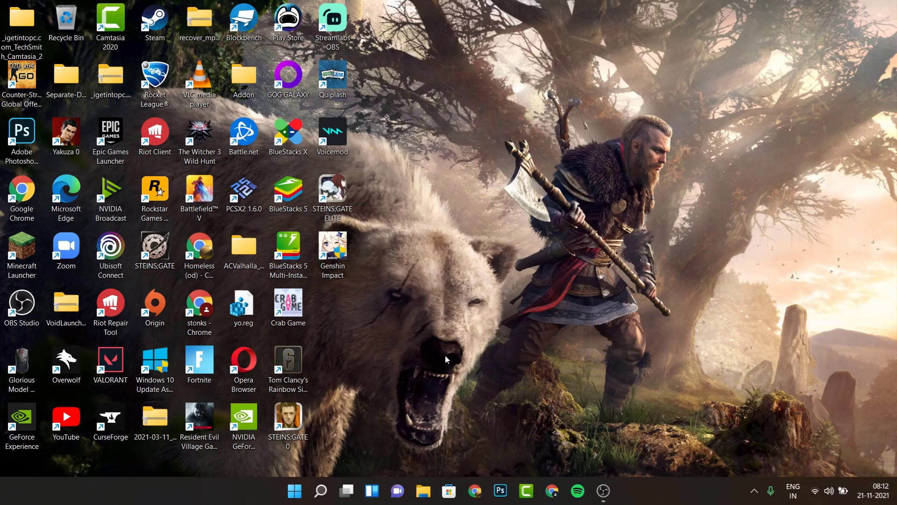
mouse_move(543, 379)
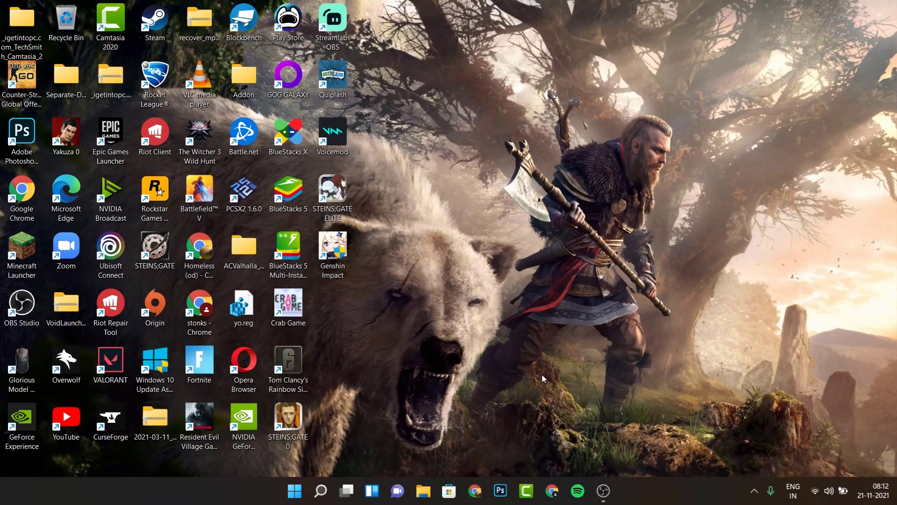
mouse_move(605, 431)
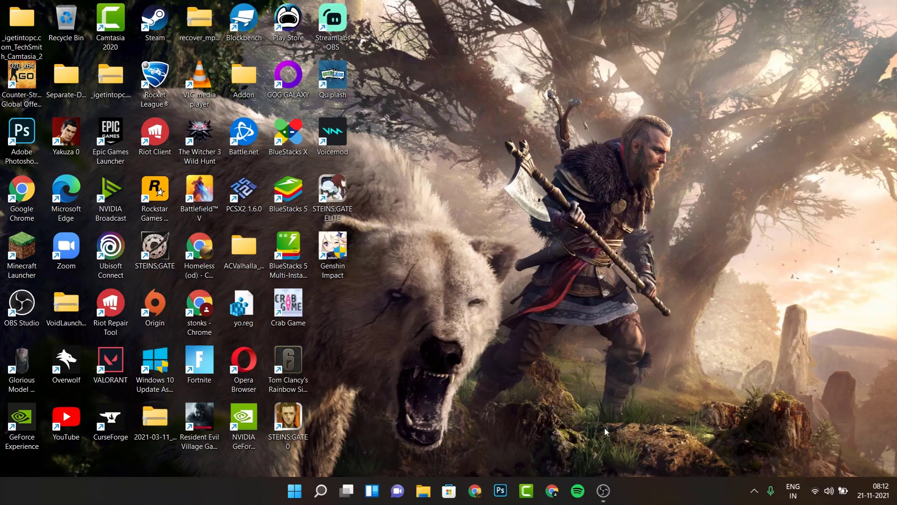
Launch the Minecraft Launcher and edit the Latest release installation from Installations
double_click(21, 247)
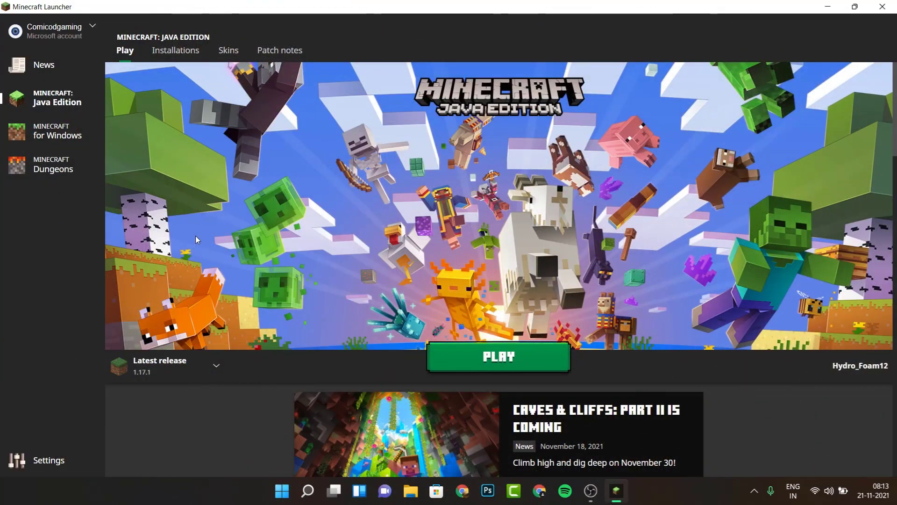
mouse_move(204, 300)
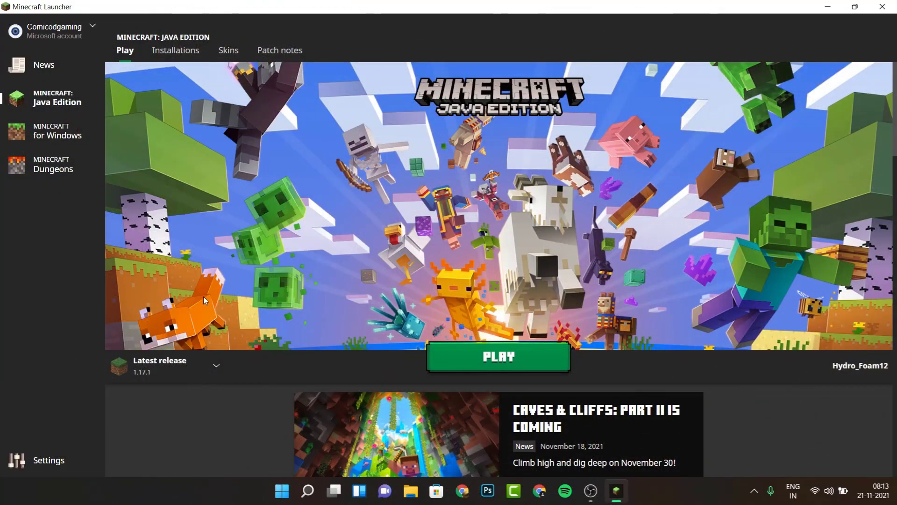
left_click(175, 51)
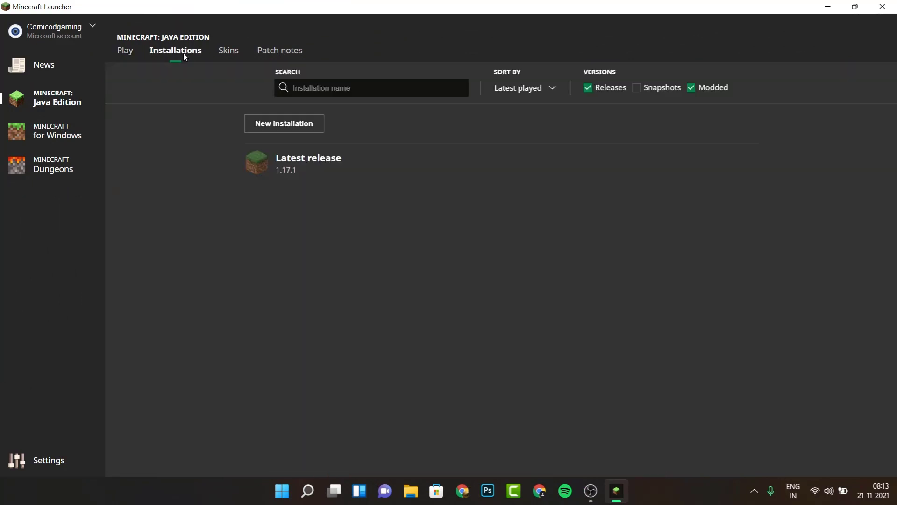
mouse_move(365, 152)
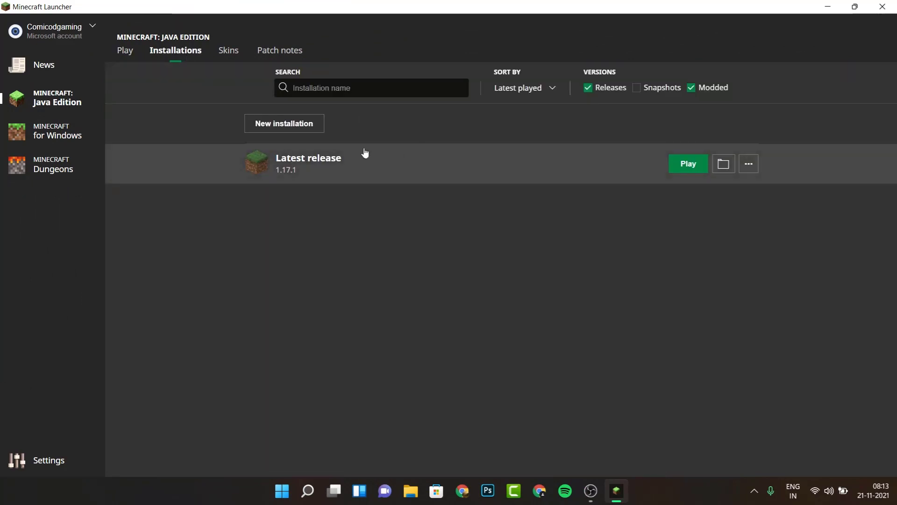
mouse_move(509, 169)
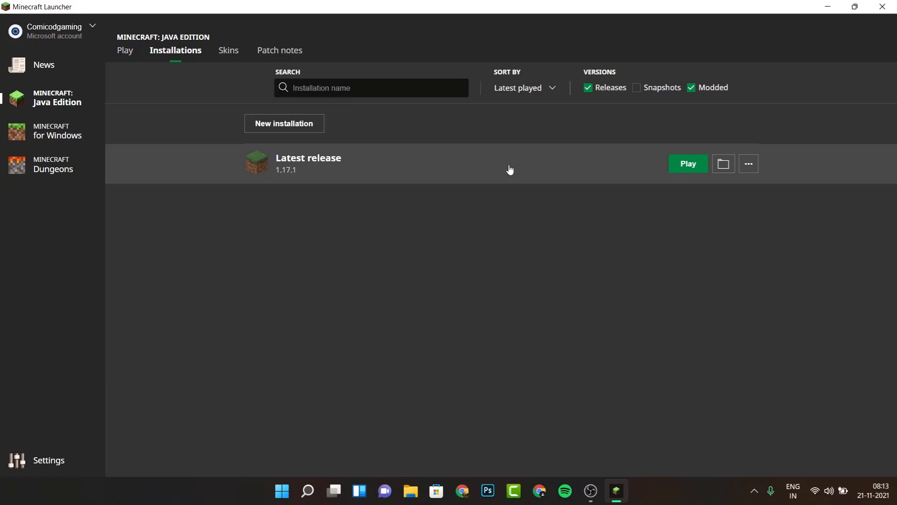
left_click(747, 163)
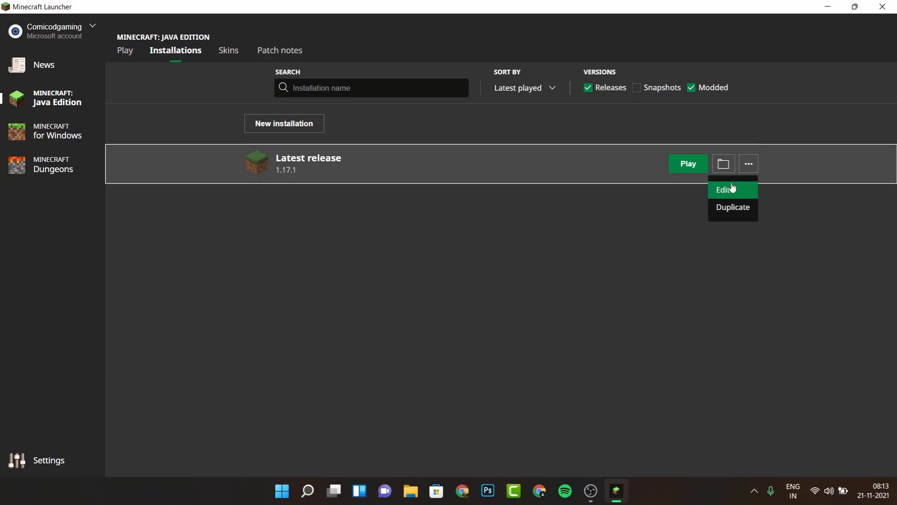
left_click(726, 189)
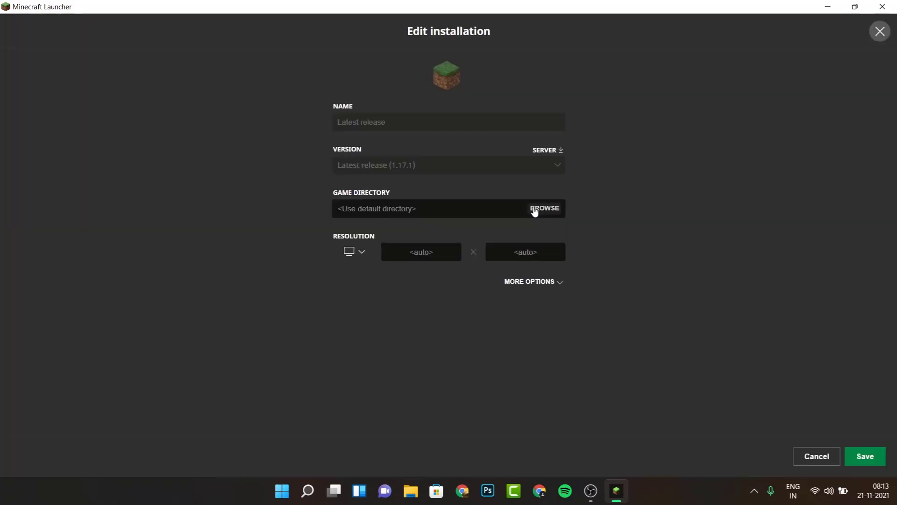
Under More Options change -Xmx2G to -Xmx4G, save, and return to the Play page
left_click(529, 281)
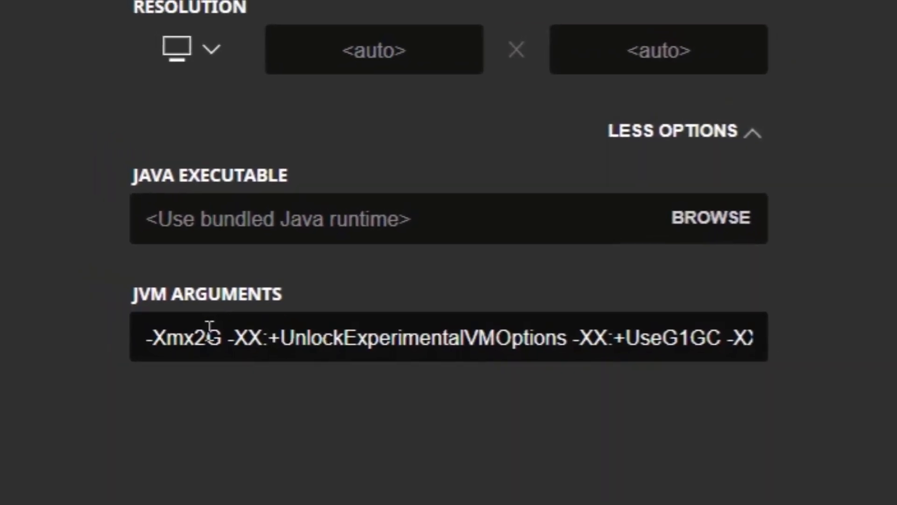
scroll("down", 3)
type("4")
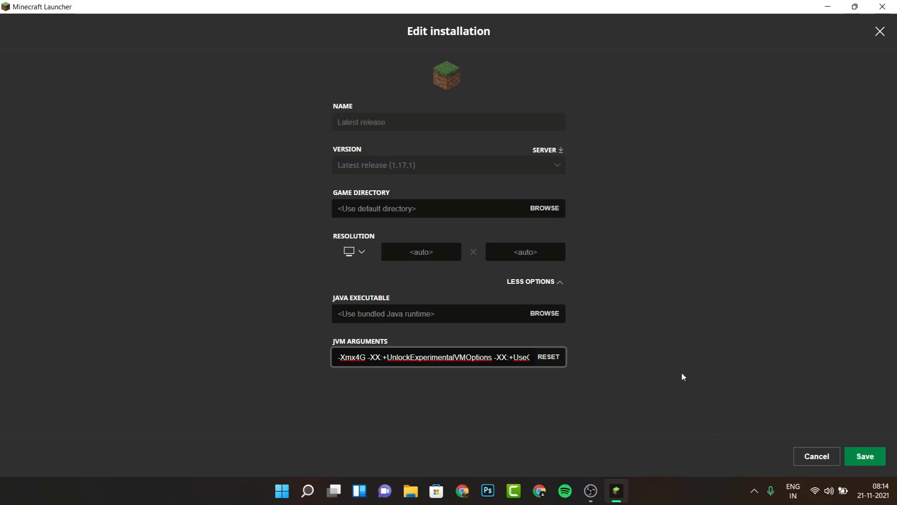
mouse_move(863, 445)
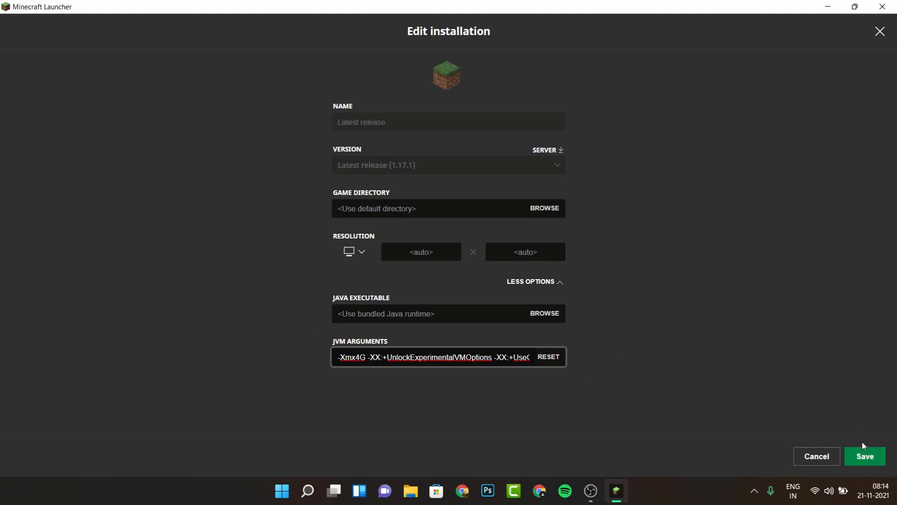
left_click(865, 456)
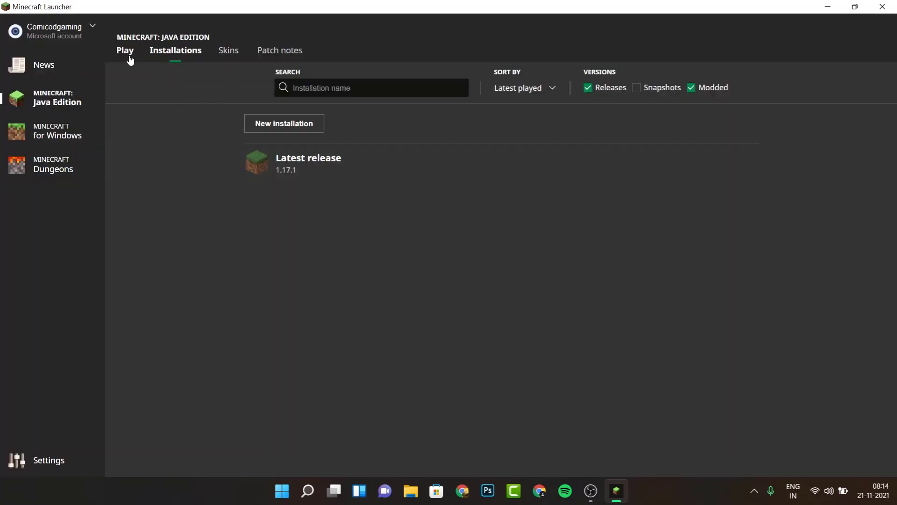
left_click(125, 50)
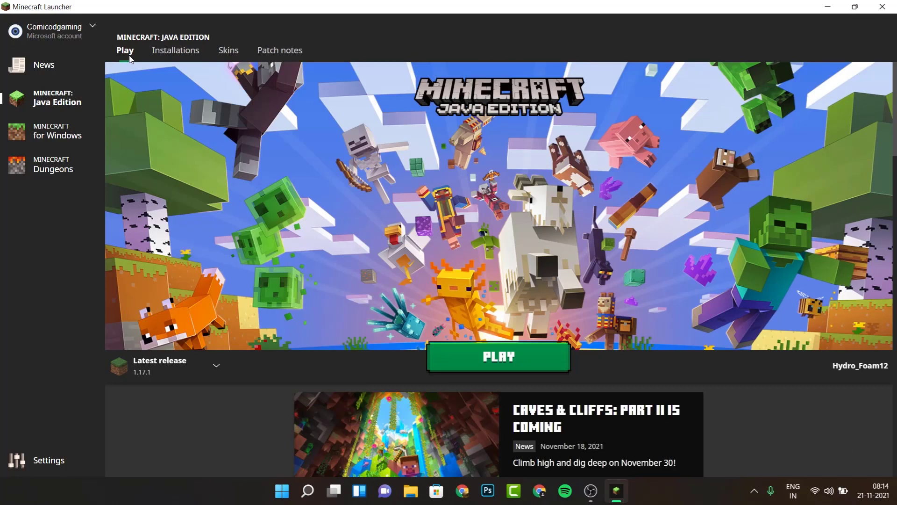